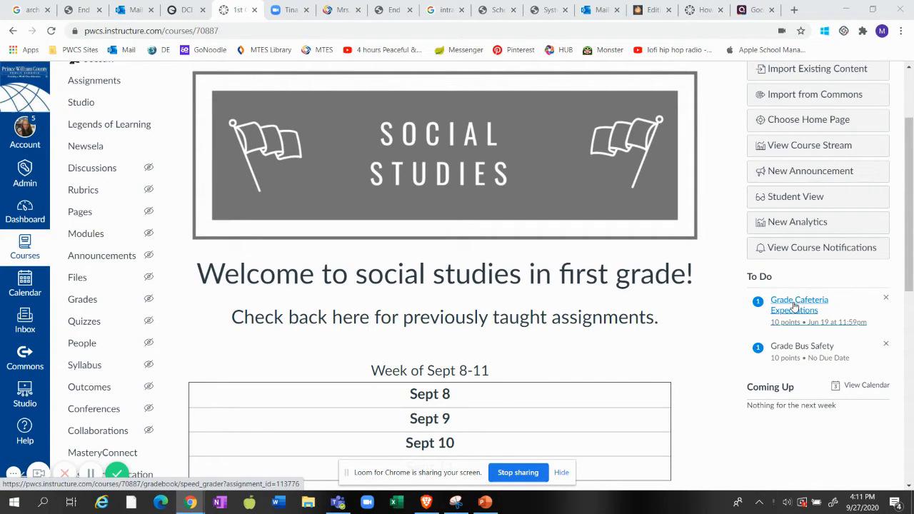
mouse_move(785, 310)
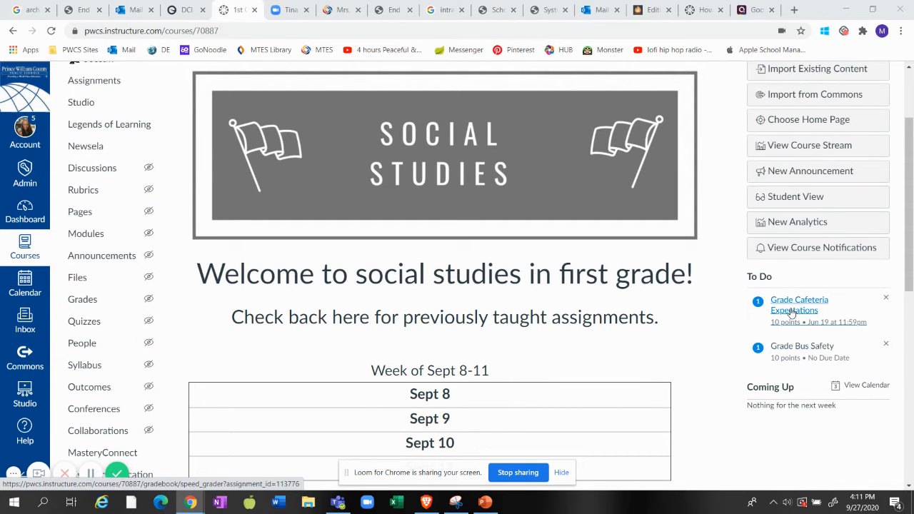
Launch SpeedGrader for Cafeteria Expectations from the To Do sidebar
click(799, 305)
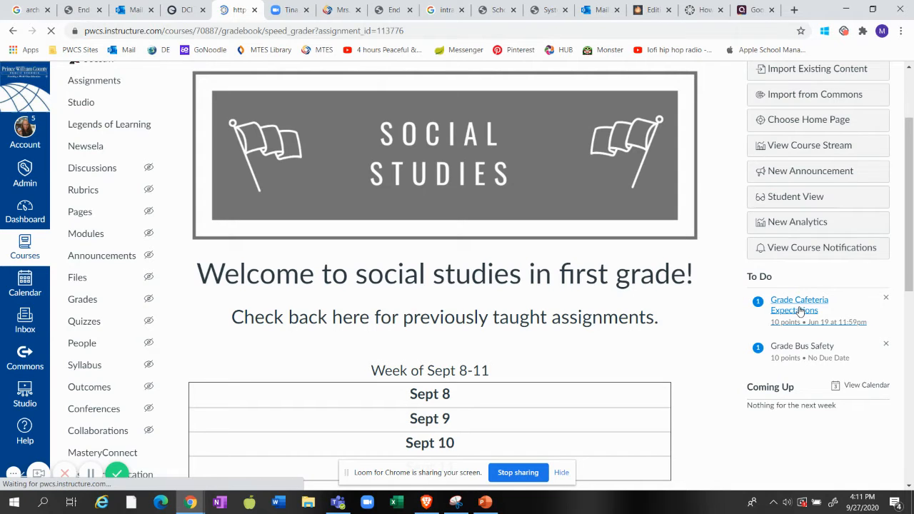
Read through the Test Student's PBIS Expectations worksheet and ready the Grade out of 10 box
click(799, 304)
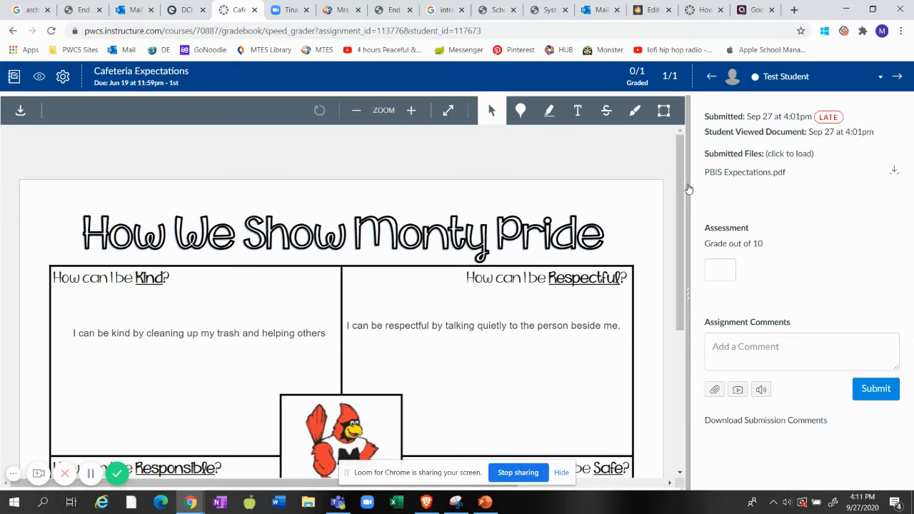
scroll(down, 3)
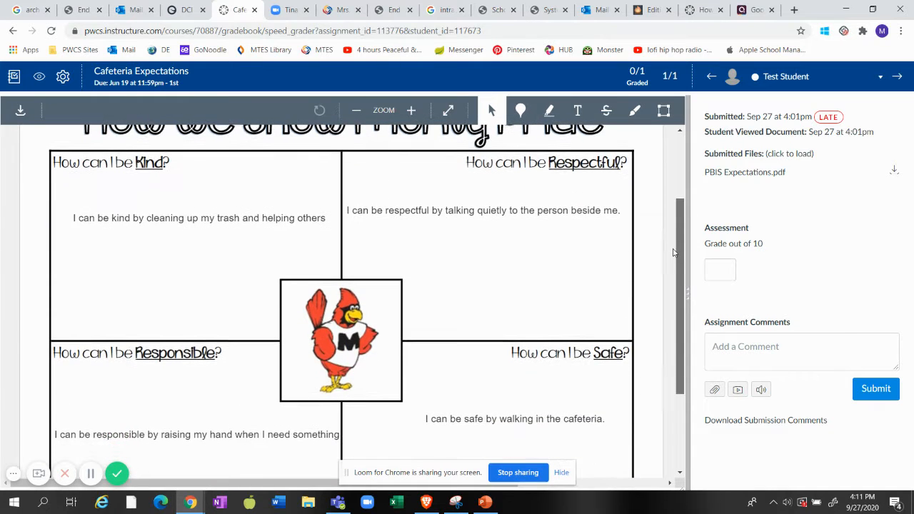
scroll(up, 3)
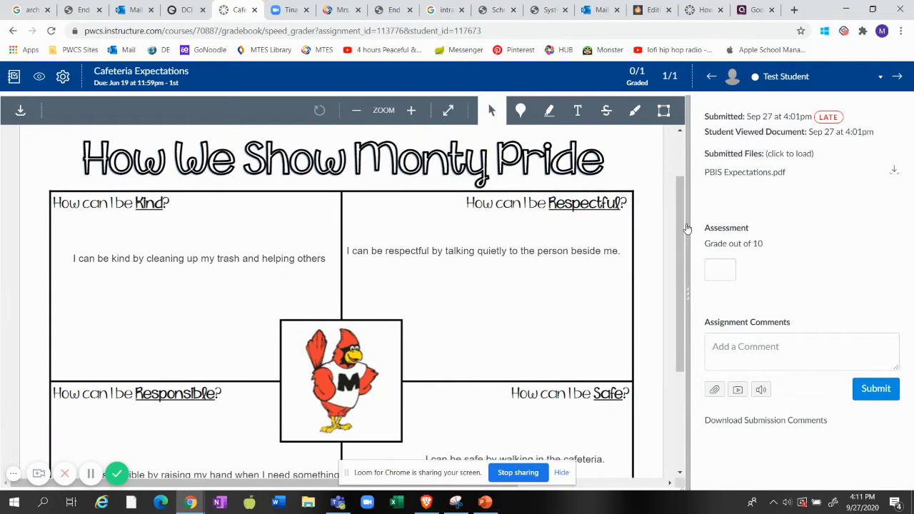
mouse_move(746, 256)
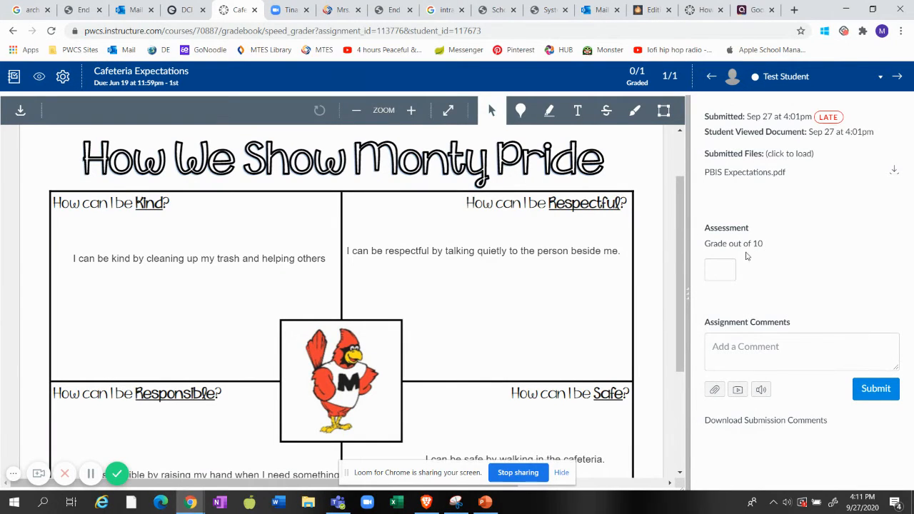
click(720, 270)
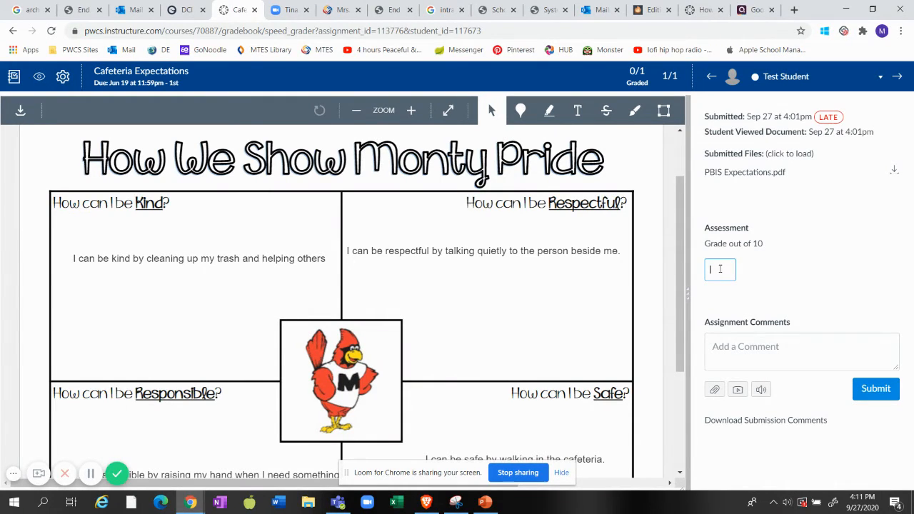
scroll(down, 3)
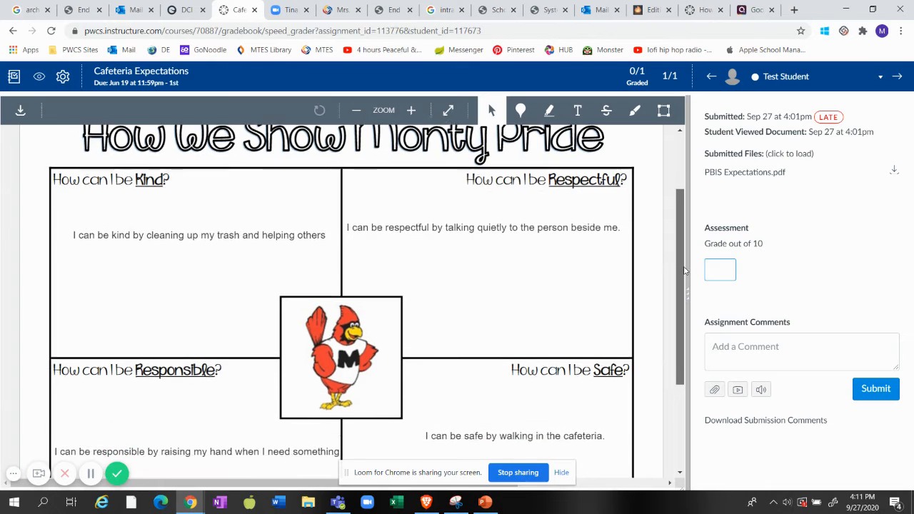
scroll(down, 3)
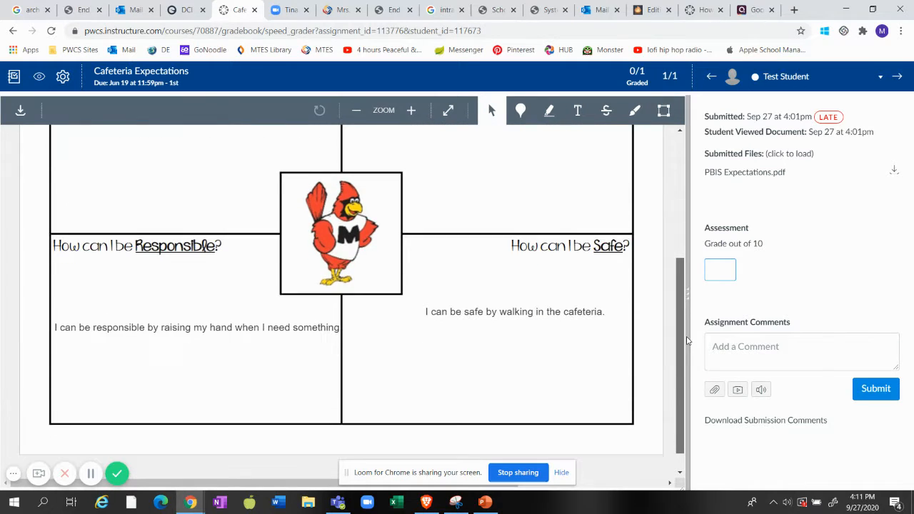
scroll(up, 3)
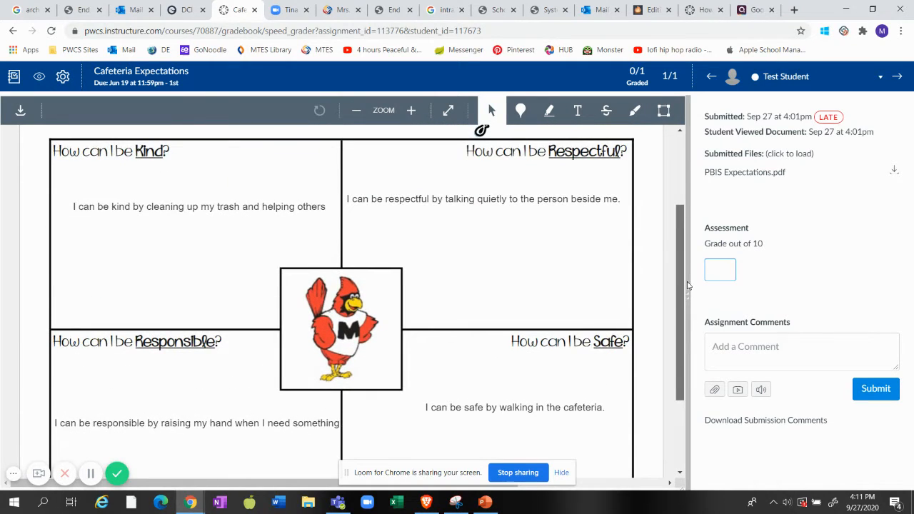
click(720, 269)
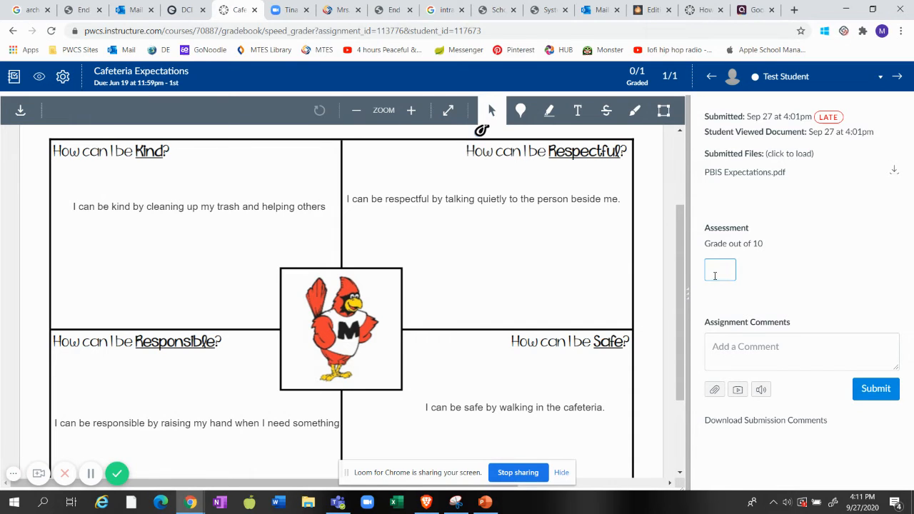
Score 8/10 and comment: add illustrations and resubmit to earn more points
text(8)
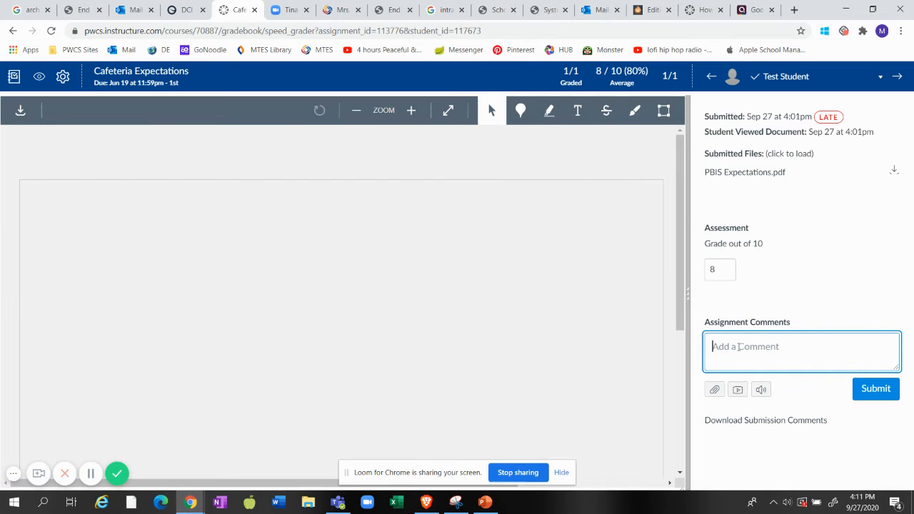
text(If you)
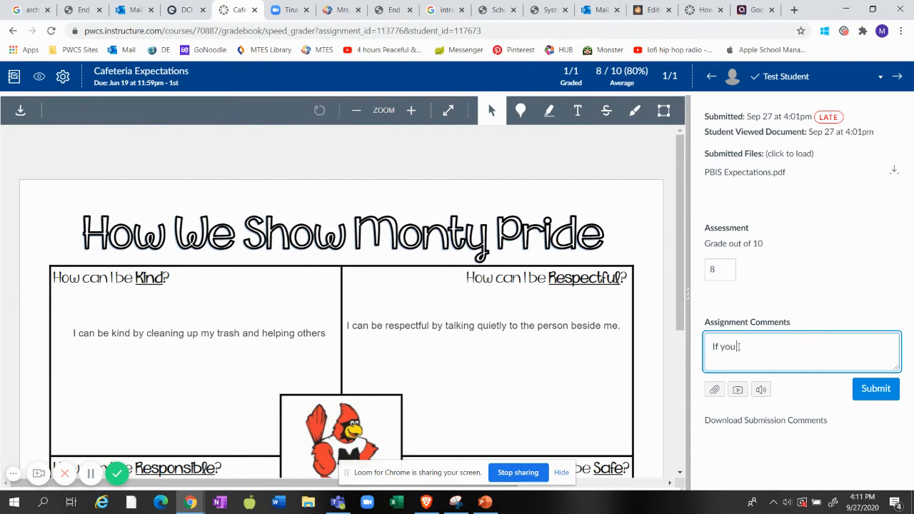
text(add)
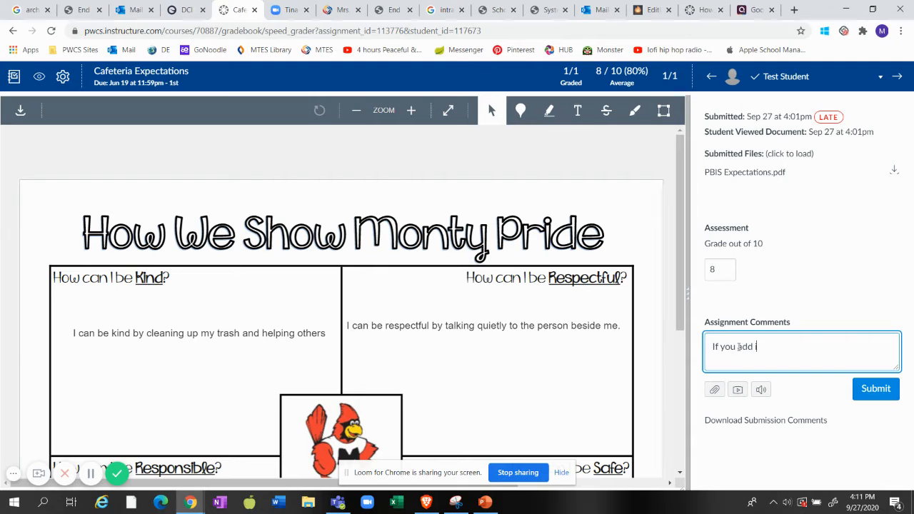
text(illustrations and resubit)
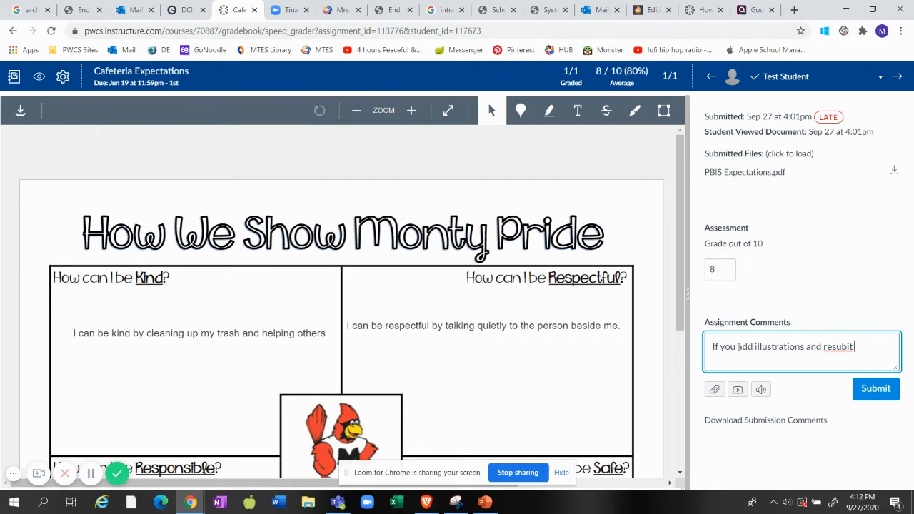
text(resubmit)
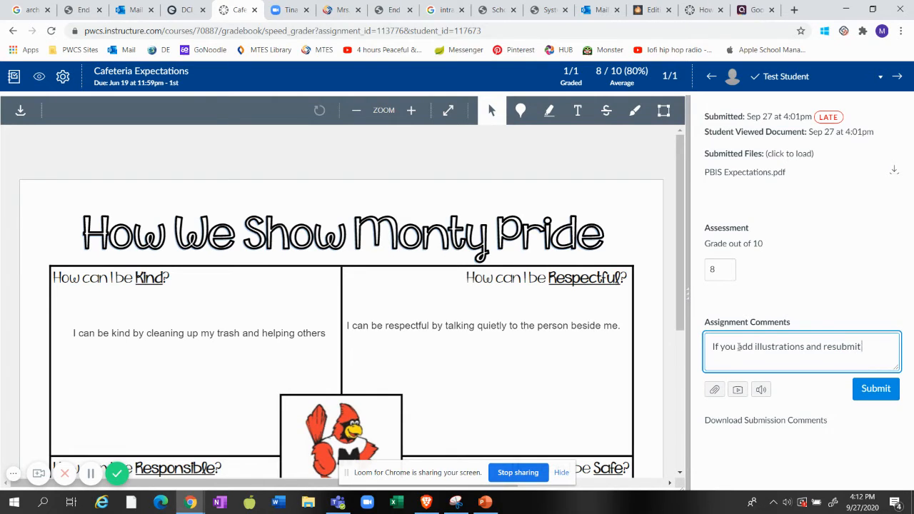
text(you can earn)
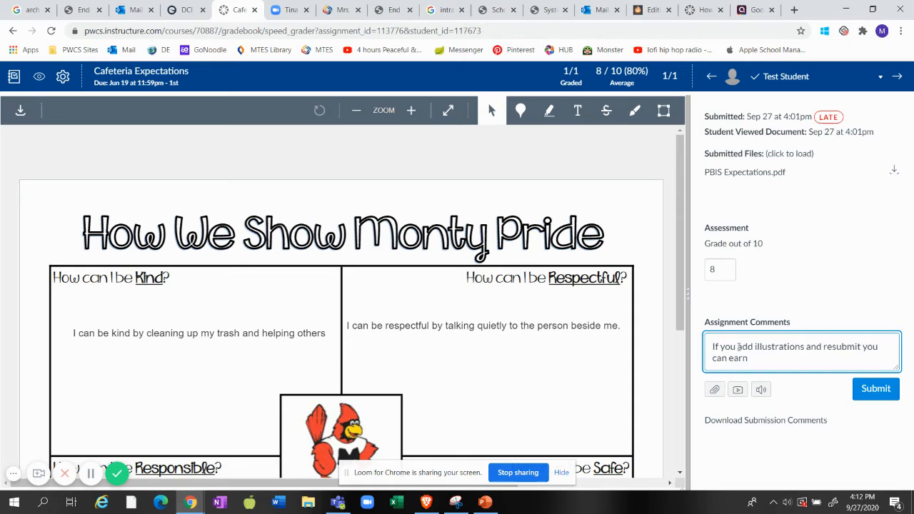
text(more points.)
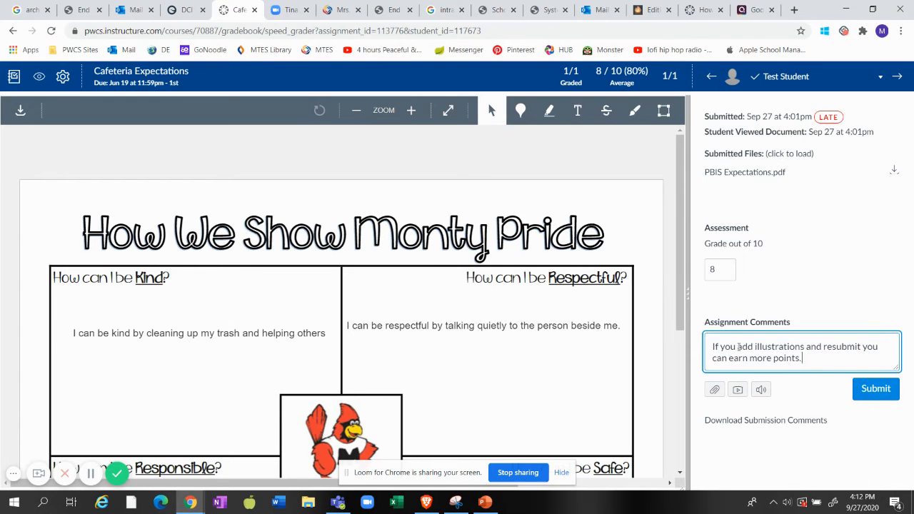
Finish the comment with 'Your statements are great!' and post it
text(Your)
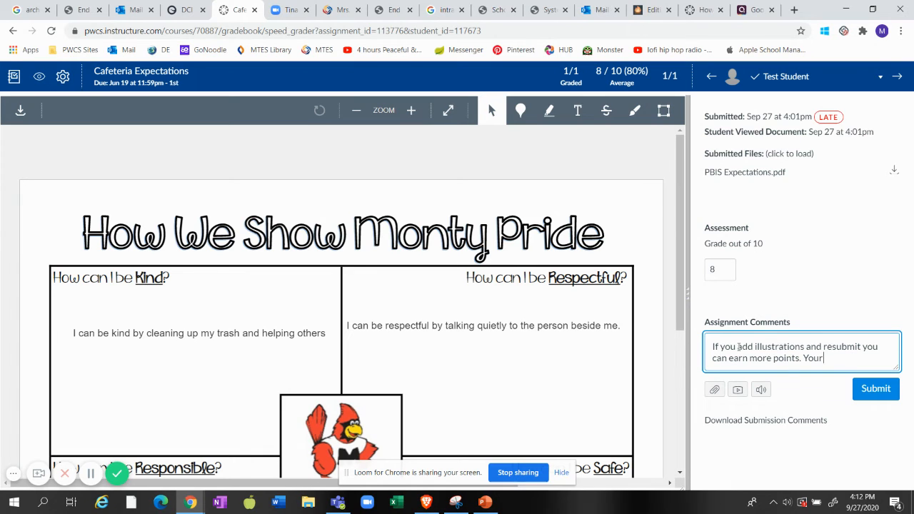
text(stat)
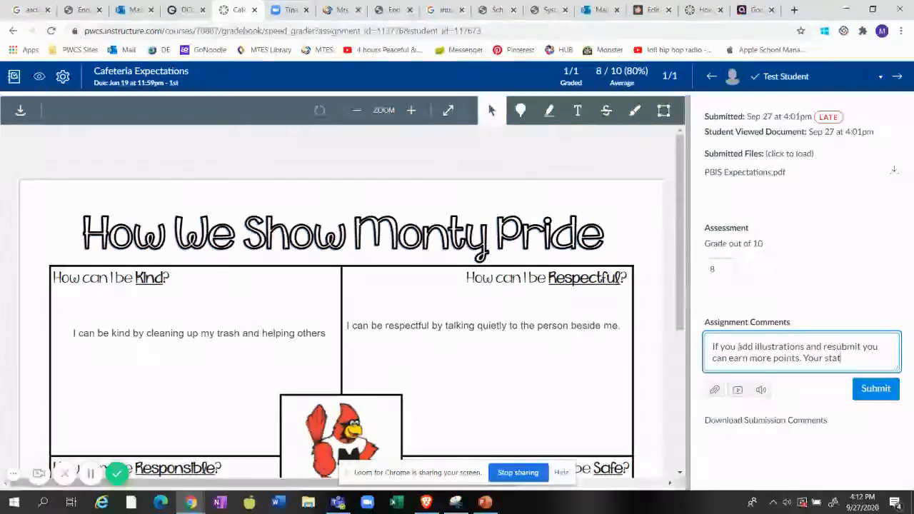
text(tements are grea)
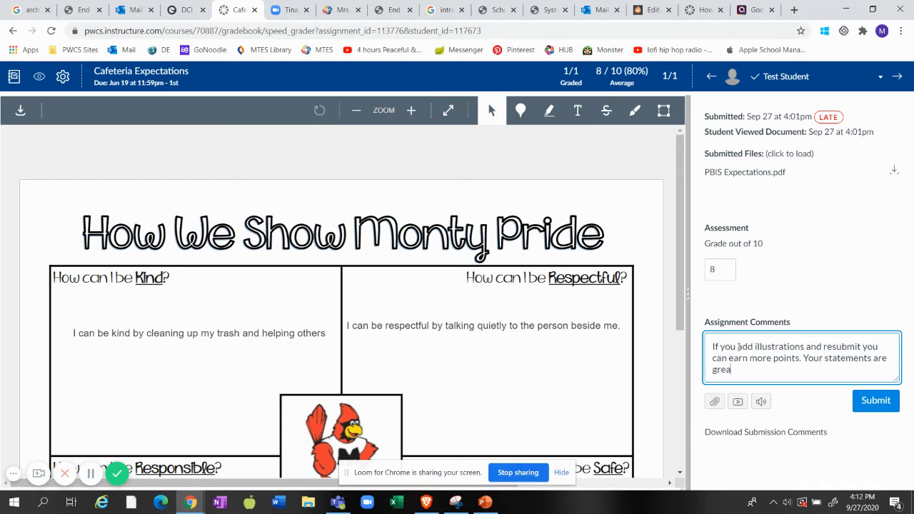
text(t!)
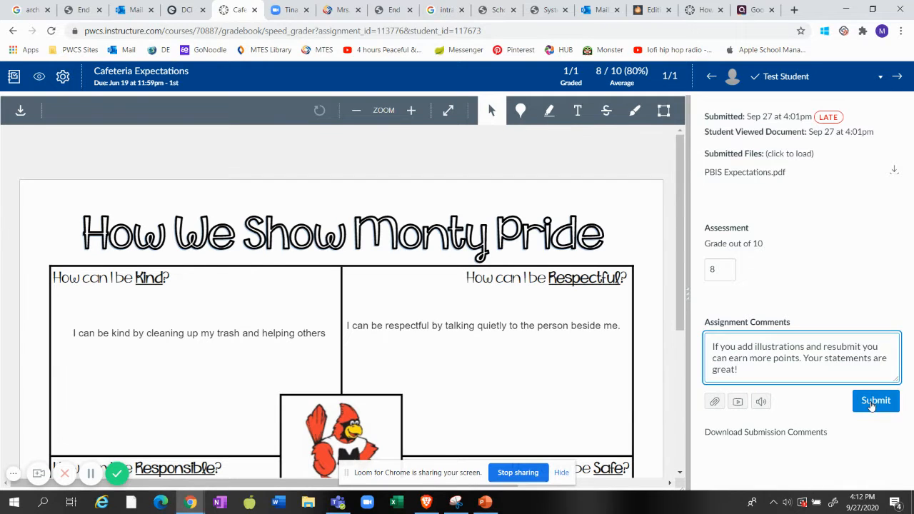
click(875, 400)
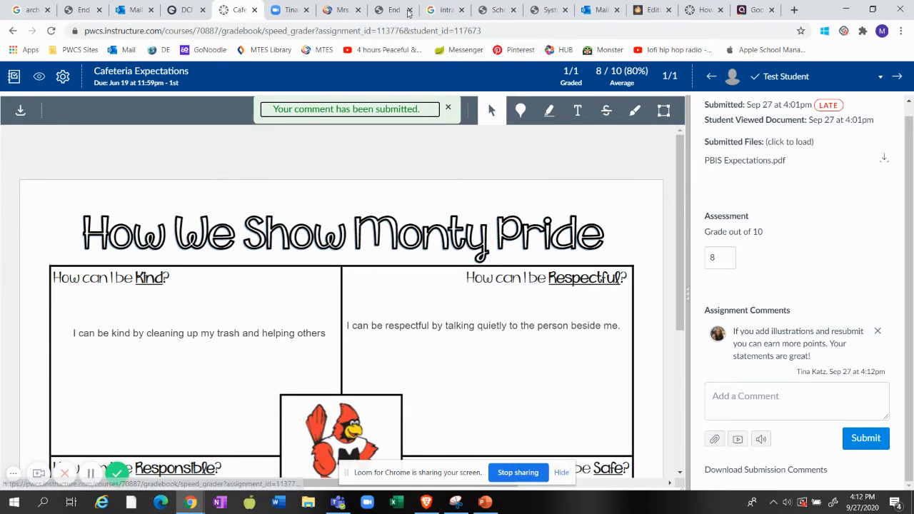
mouse_move(12, 31)
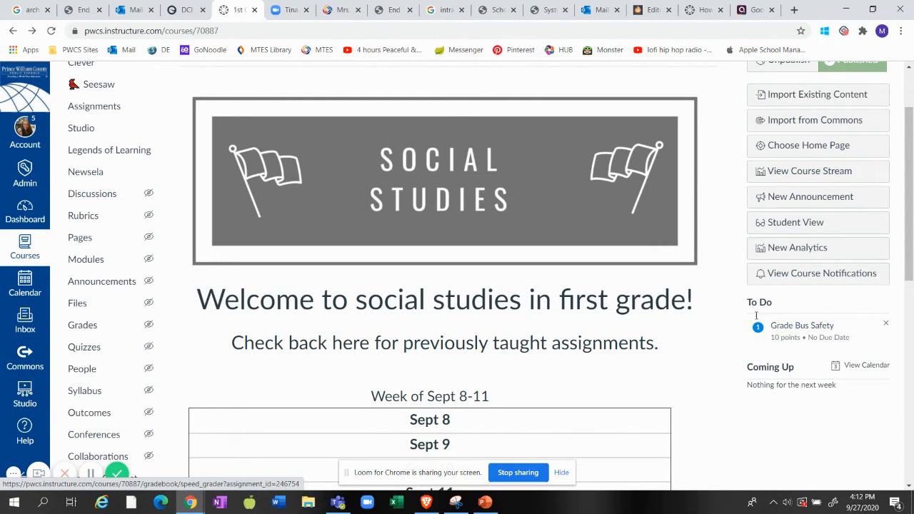
mouse_move(801, 326)
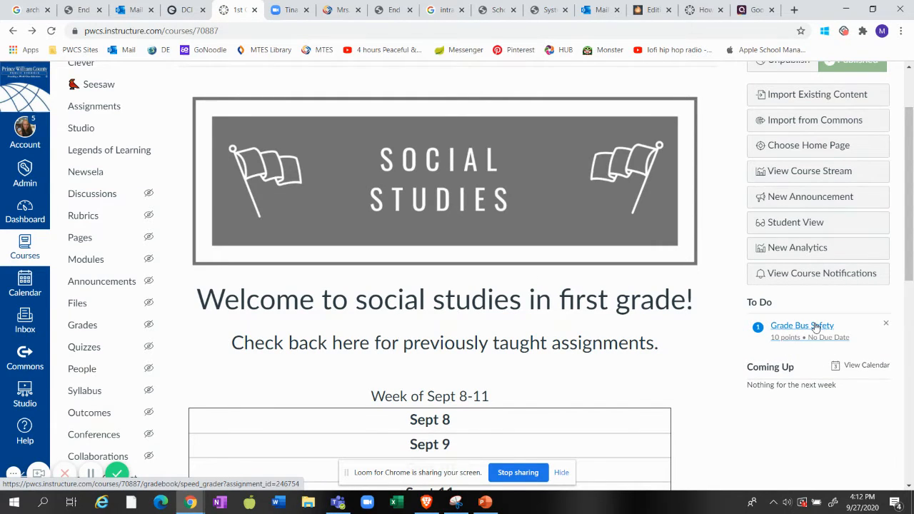
Launch SpeedGrader for the Bus Safety assignment from the To Do list
click(802, 326)
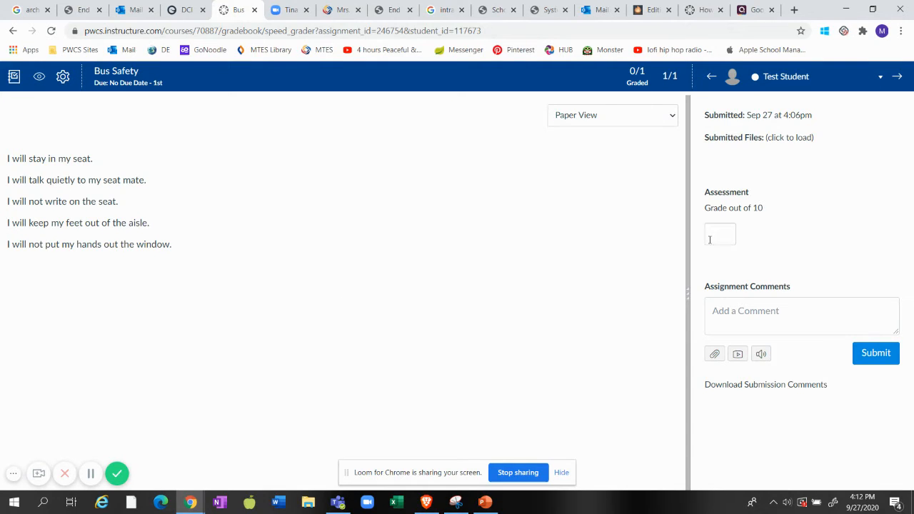
Enter a Bus Safety grade of 5 out of 10 and start the comment with 'Please'
text(9)
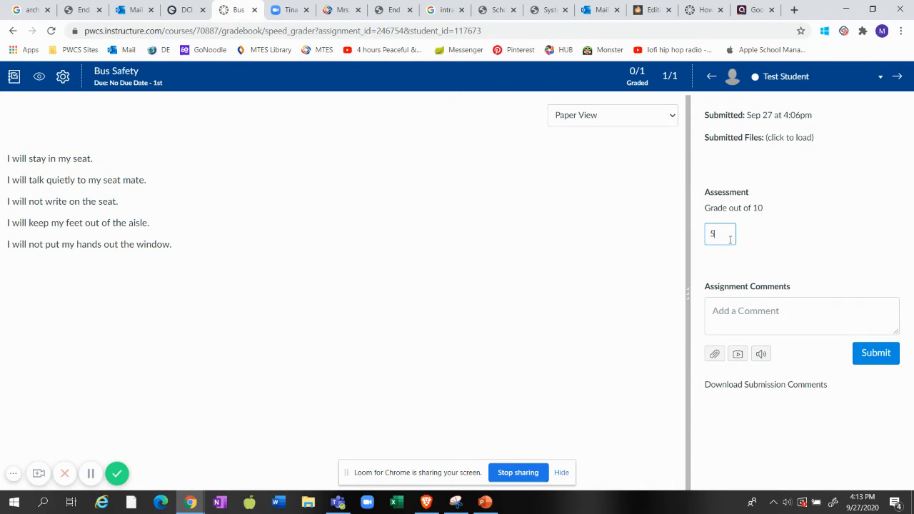
text(Please add)
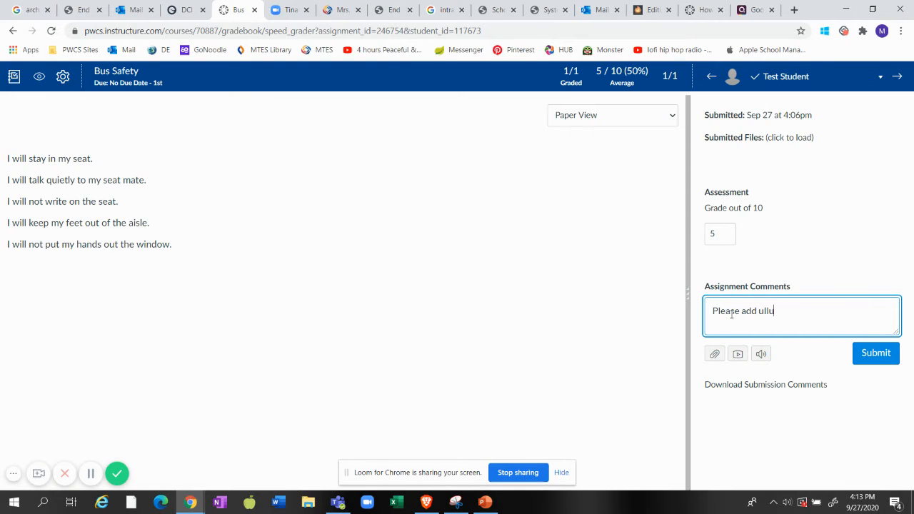
Post 'add illustrations to go with your statements about bus safety. Great job so far.'
text(illustr)
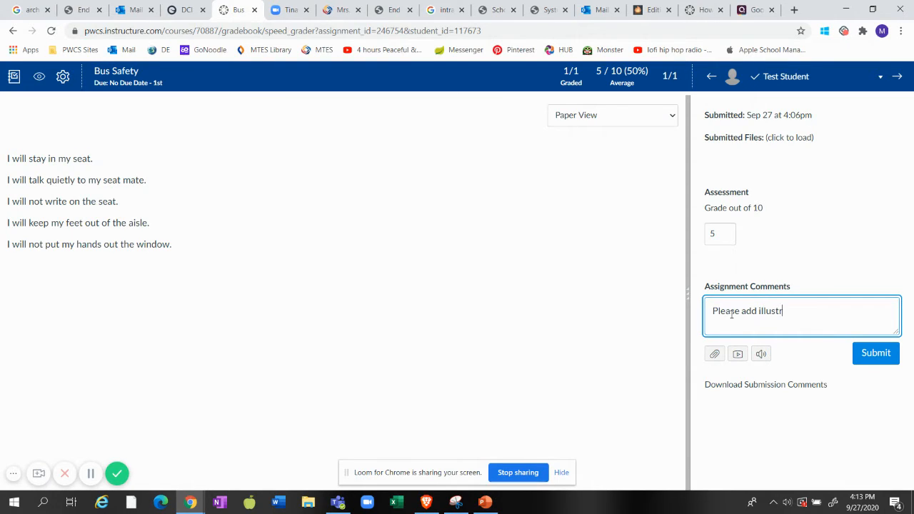
text(ations to go w)
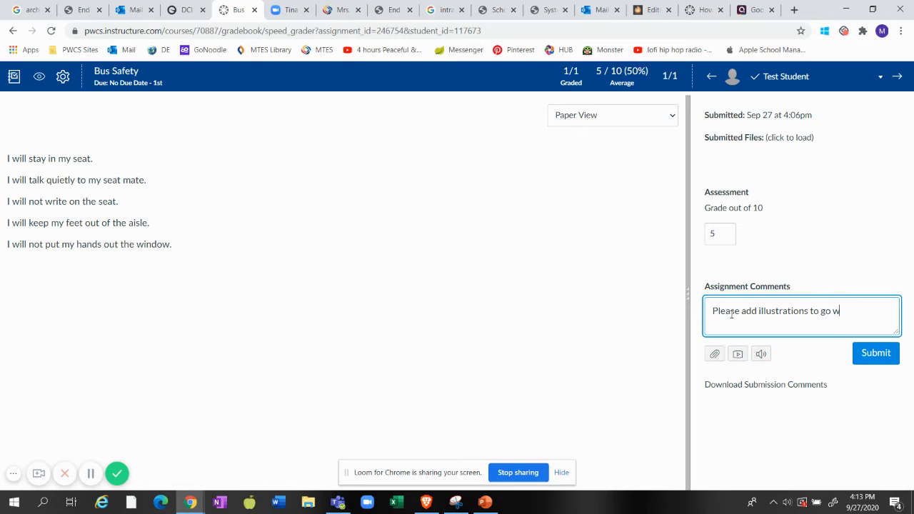
text(ith your)
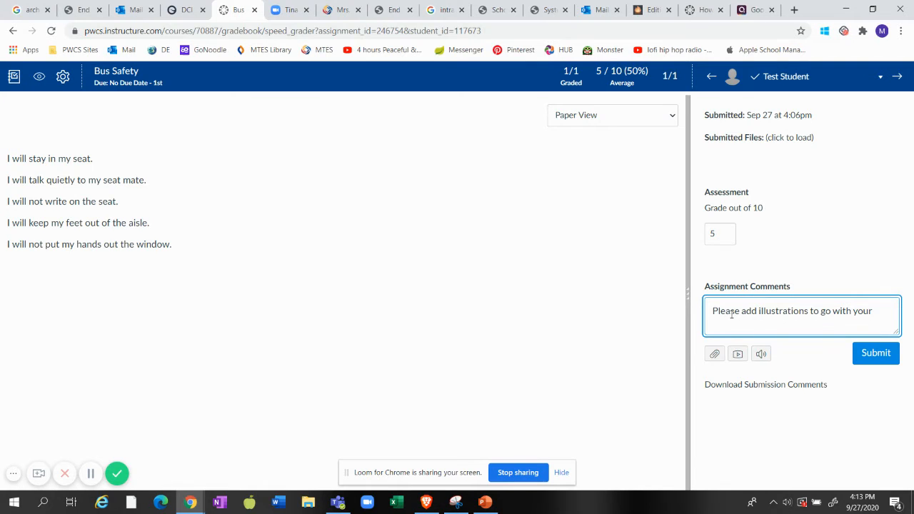
text(a)
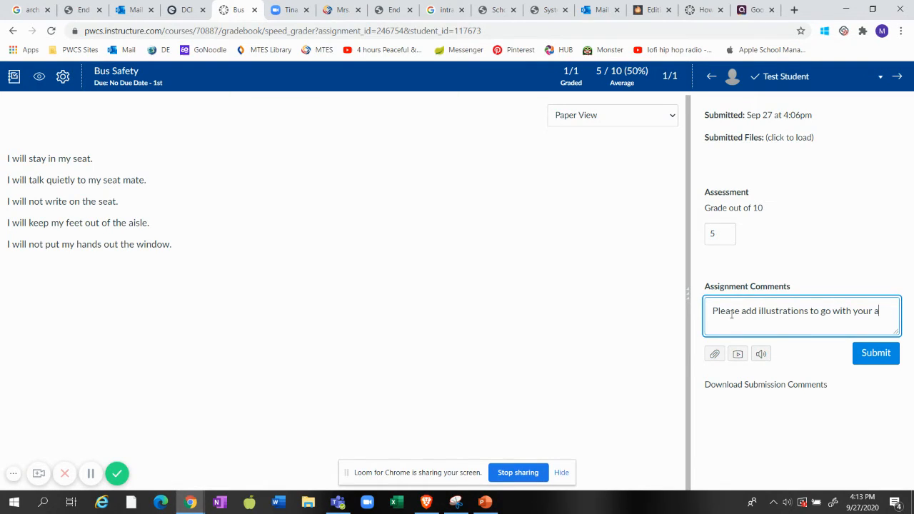
text(stateme)
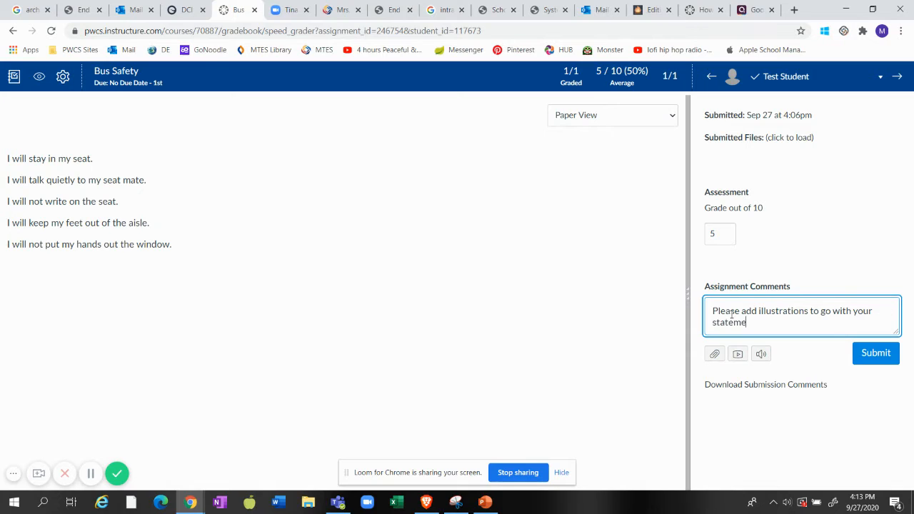
text(nts about bus s)
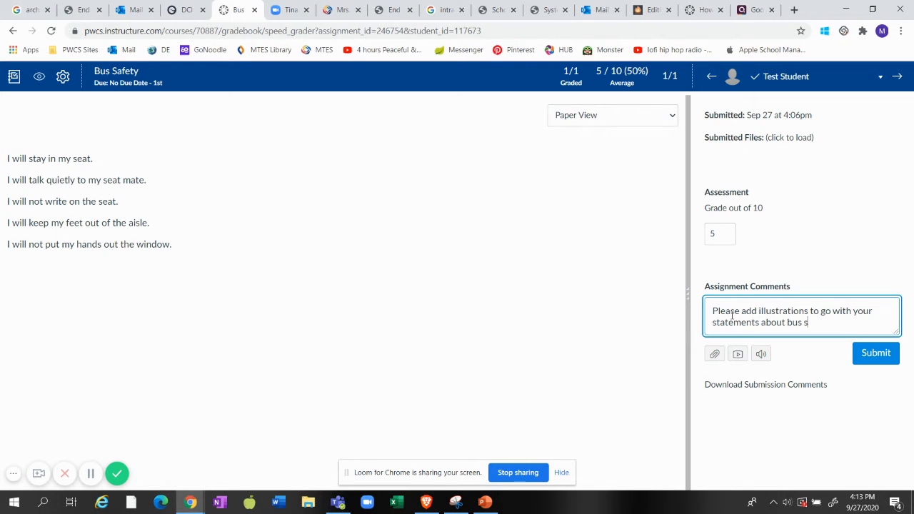
text(afety.)
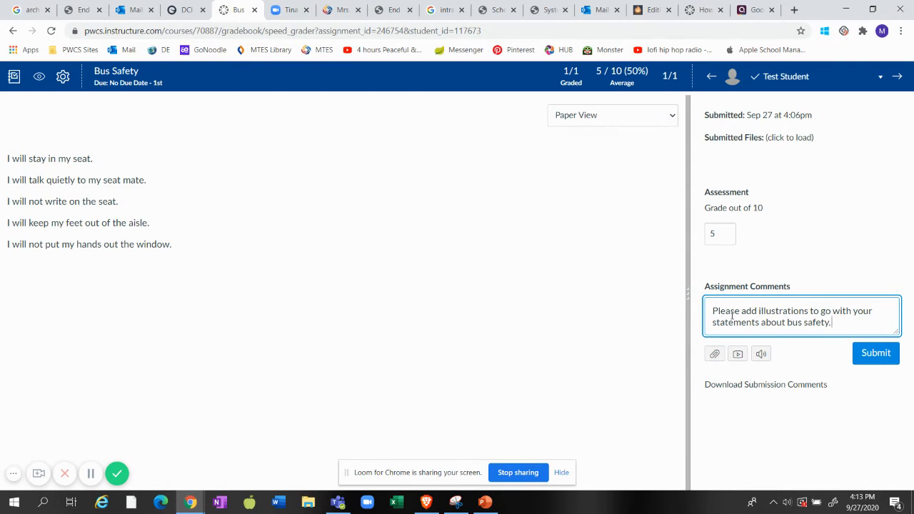
text(Great job so fa)
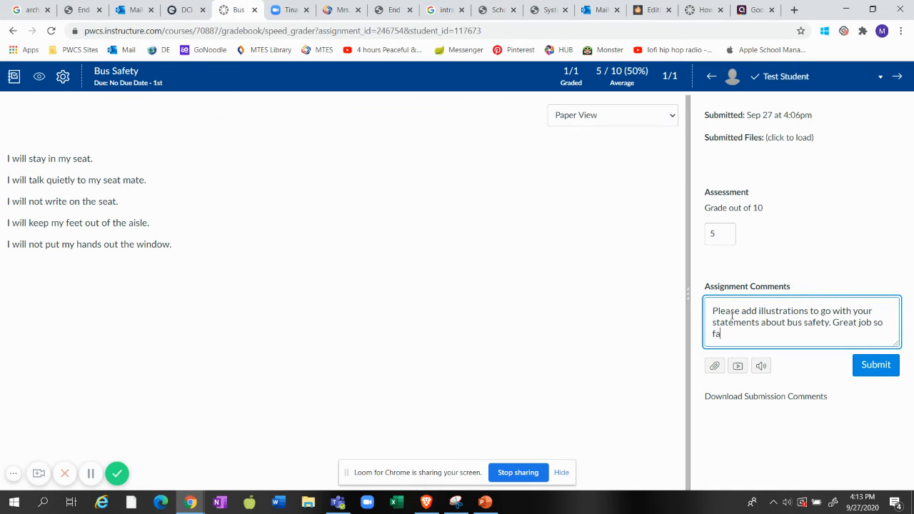
text(r.)
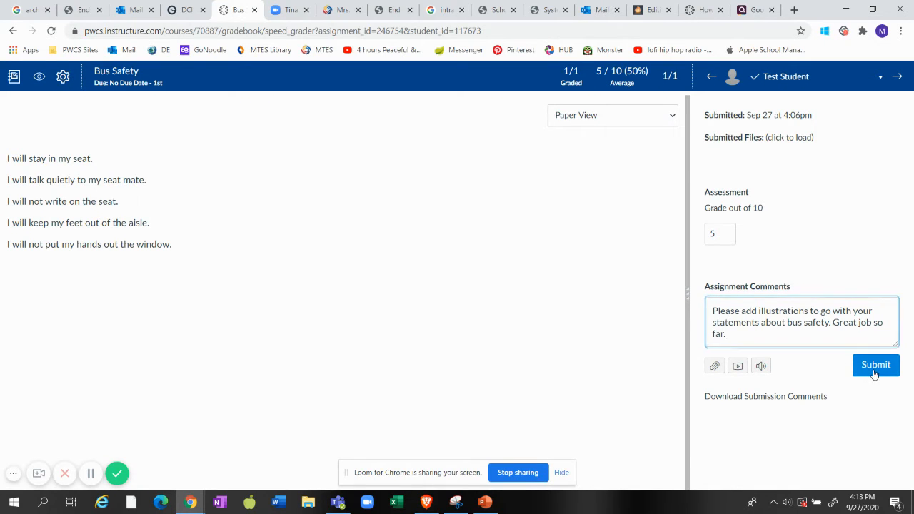
click(875, 364)
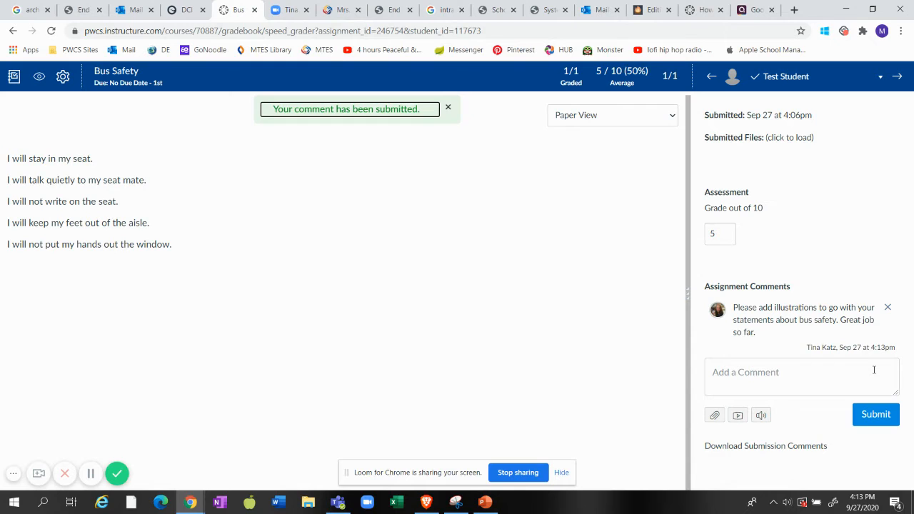
mouse_move(522, 271)
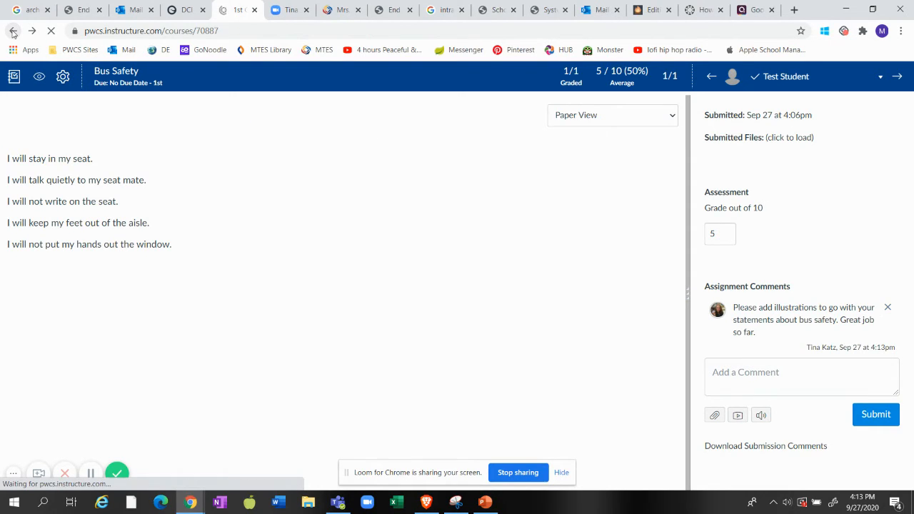
Open the Good Citizens quiz via Assignments and launch its SpeedGrader, showing 2/5
click(12, 31)
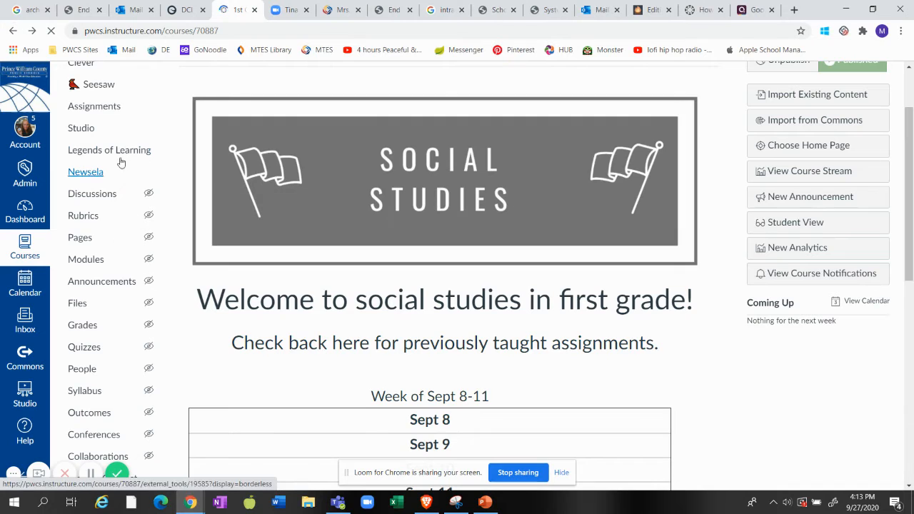
click(95, 105)
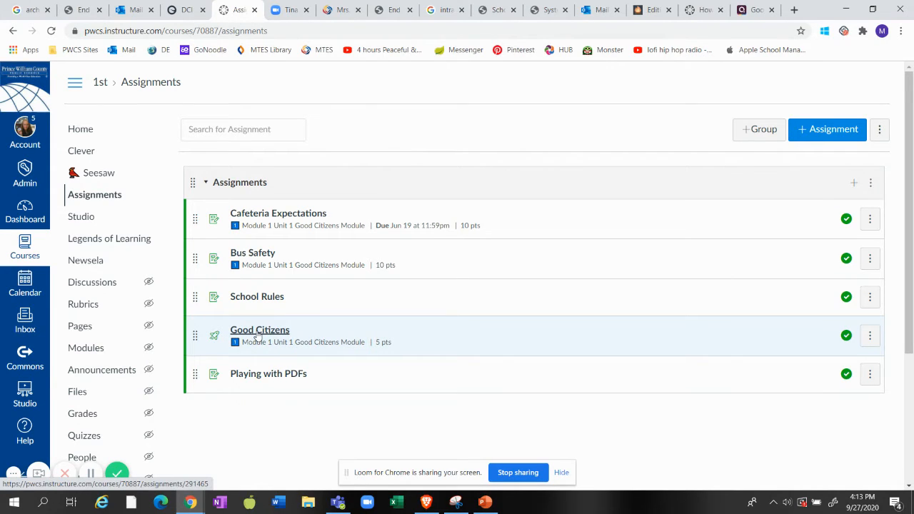
click(260, 330)
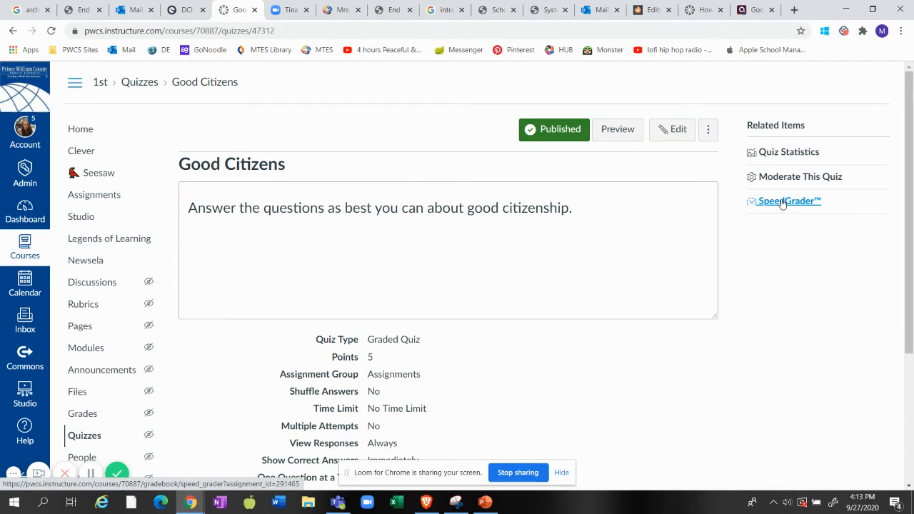
click(790, 200)
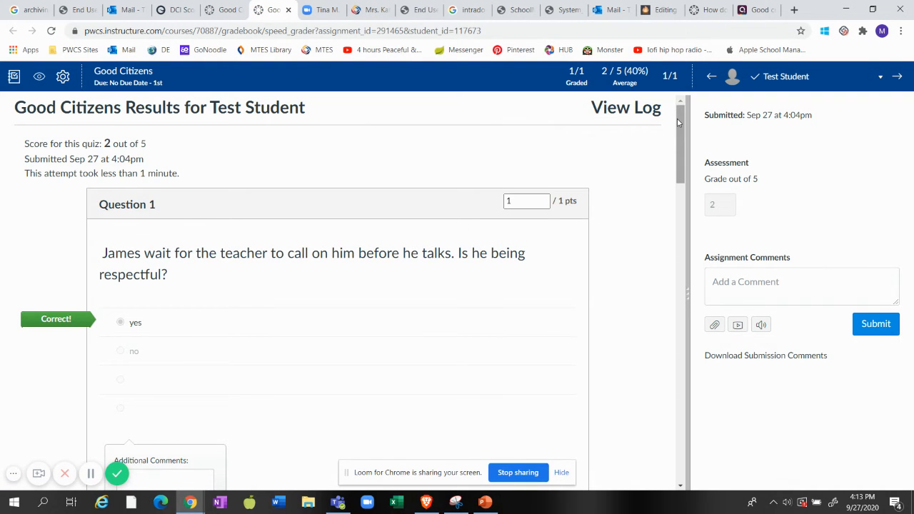
scroll(down, 3)
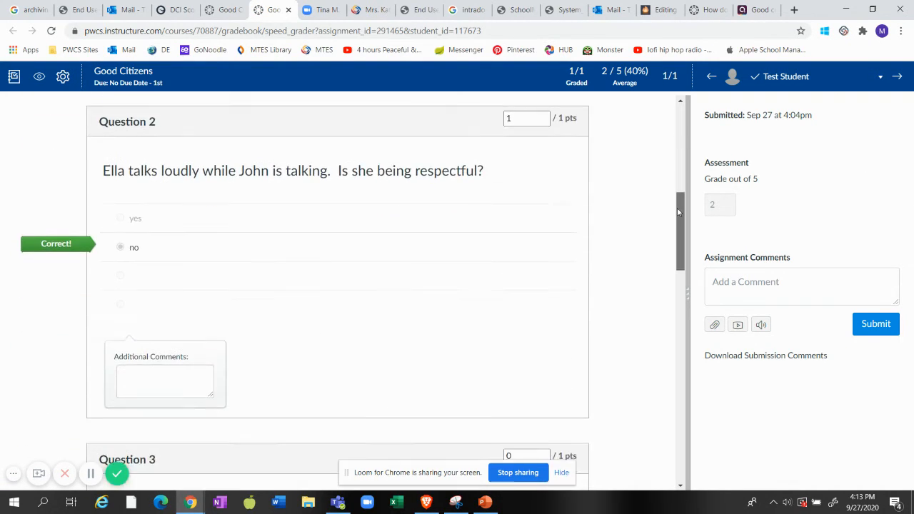
scroll(down, 3)
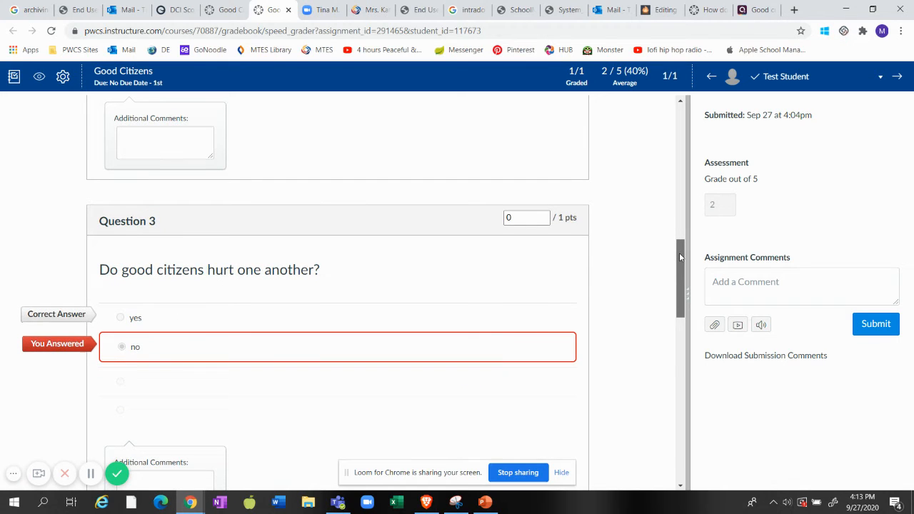
scroll(down, 3)
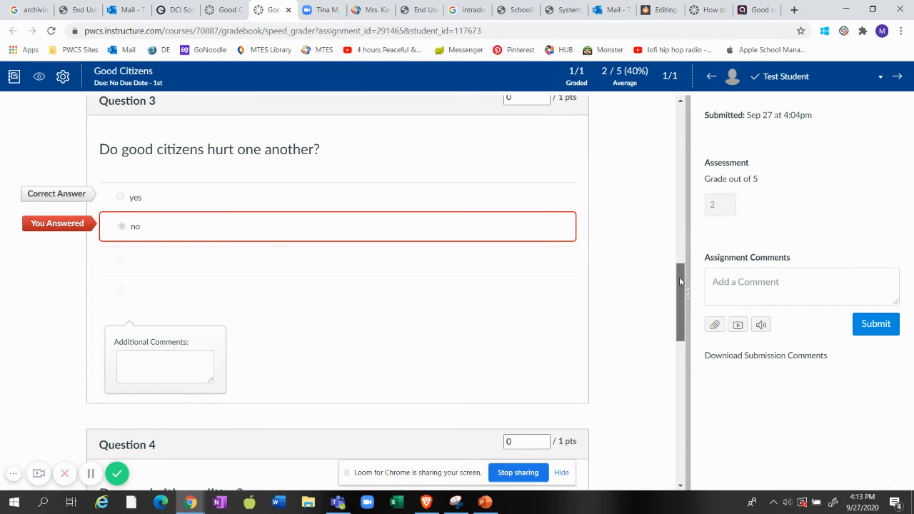
scroll(down, 3)
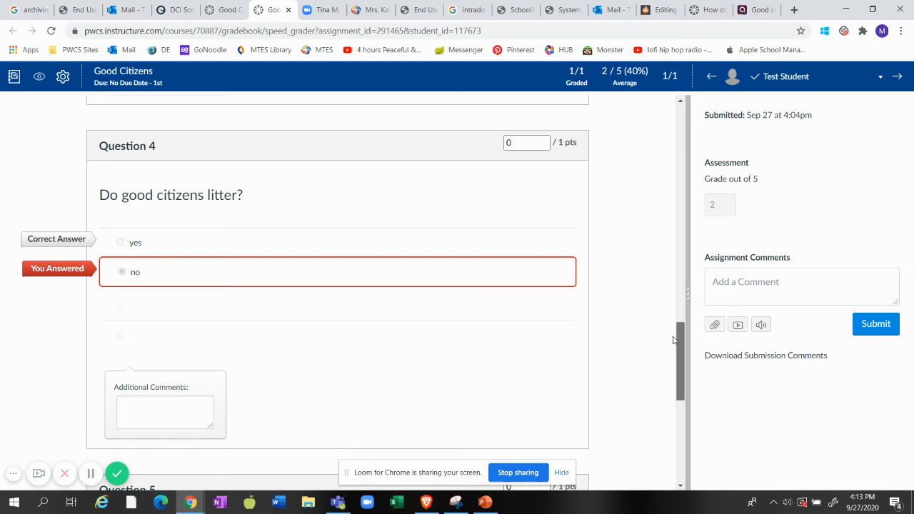
scroll(down, 3)
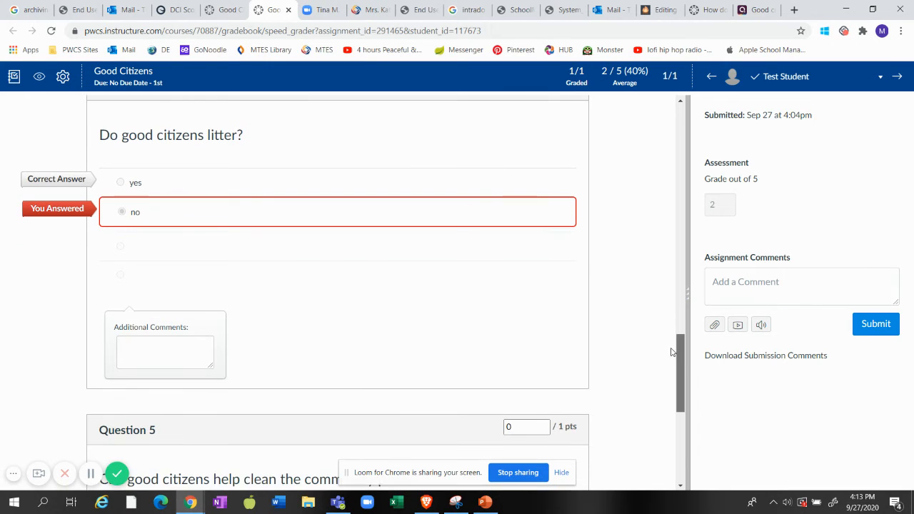
scroll(down, 3)
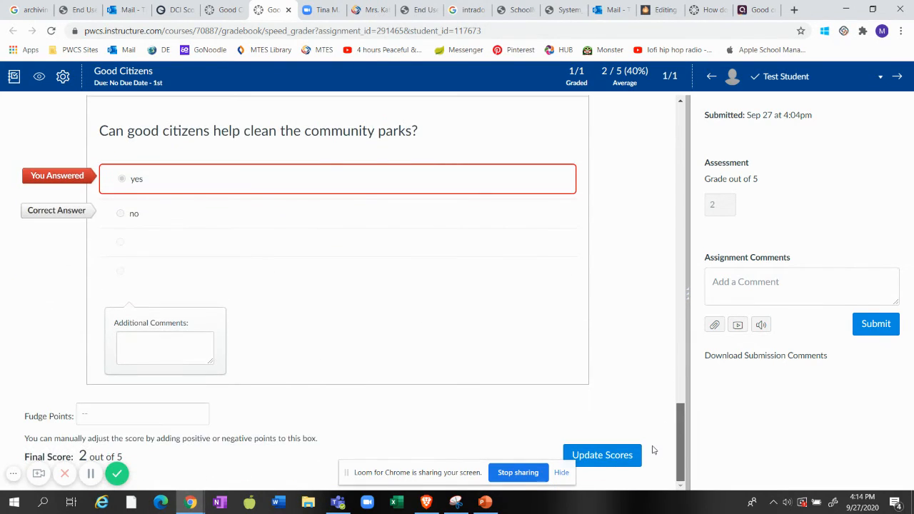
scroll(down, 3)
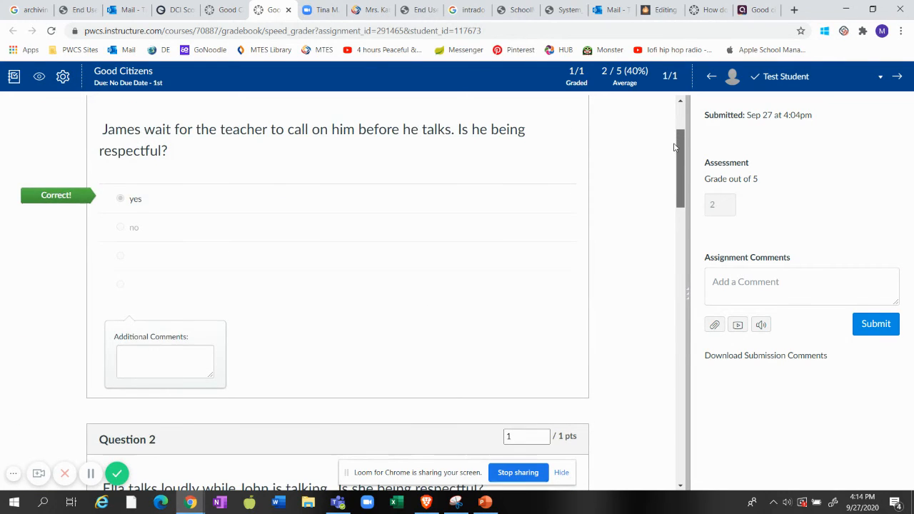
scroll(down, 3)
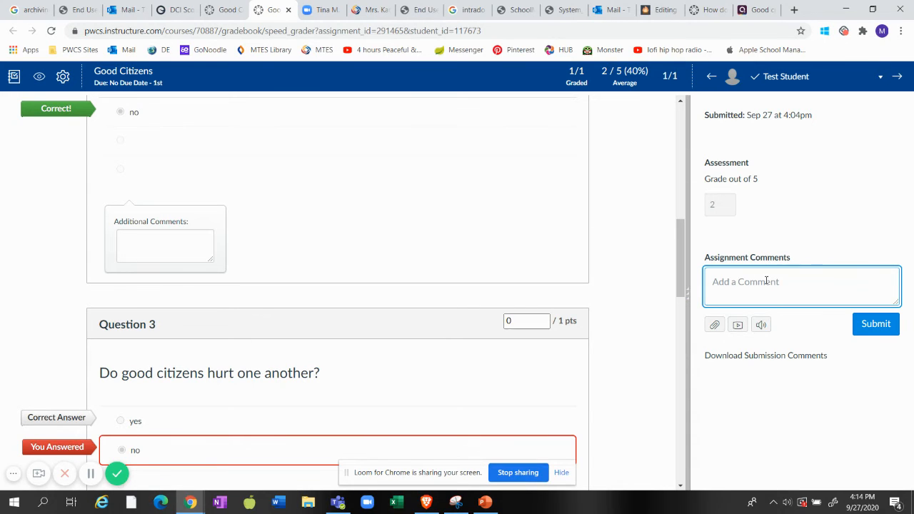
Post a comment praising the quiz and thanking the student for always being a good citizen
text(G)
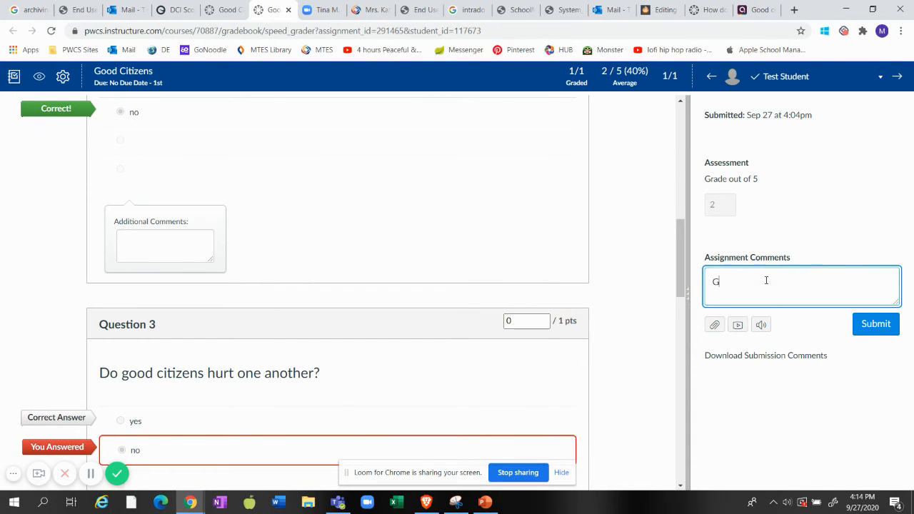
key(Backspace)
text(You did a great job on your)
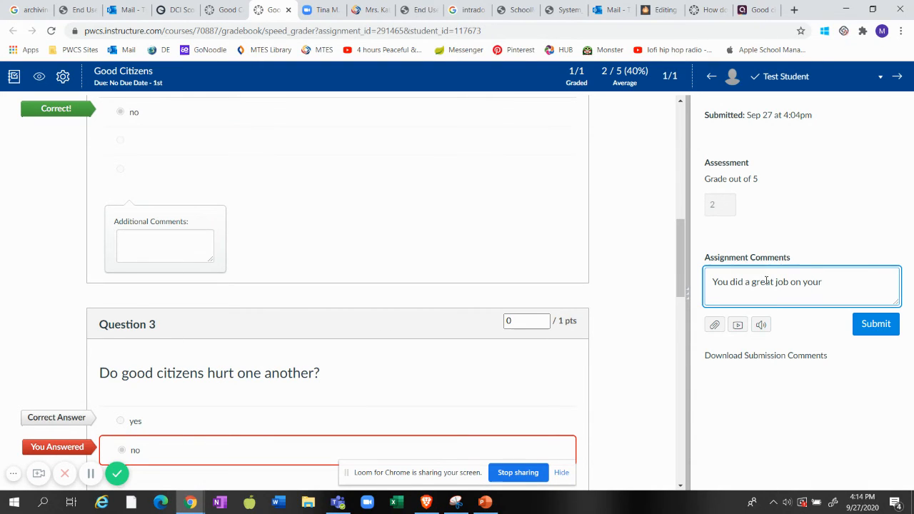
text(quiz! th)
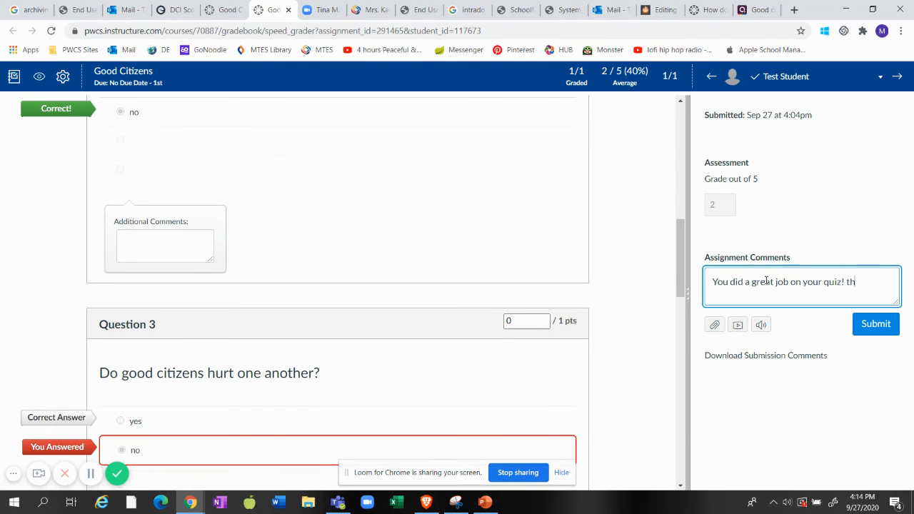
text(an)
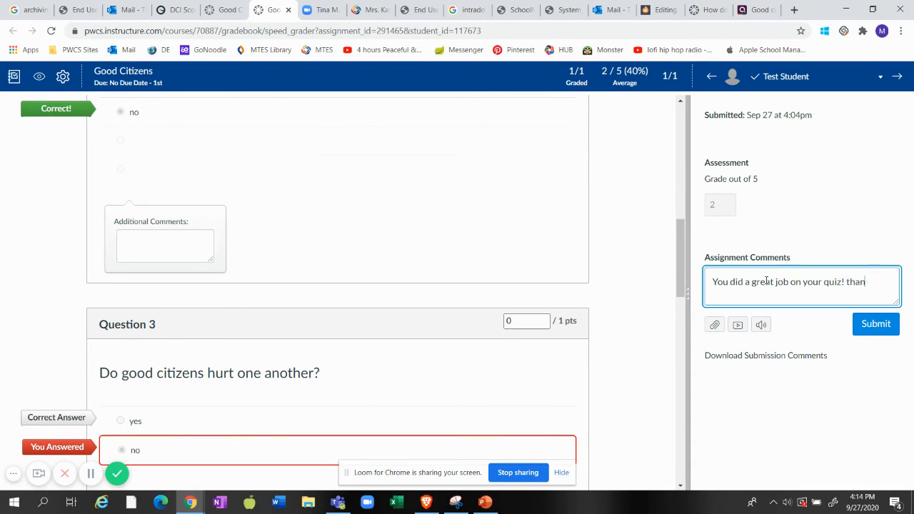
text(Thank yo)
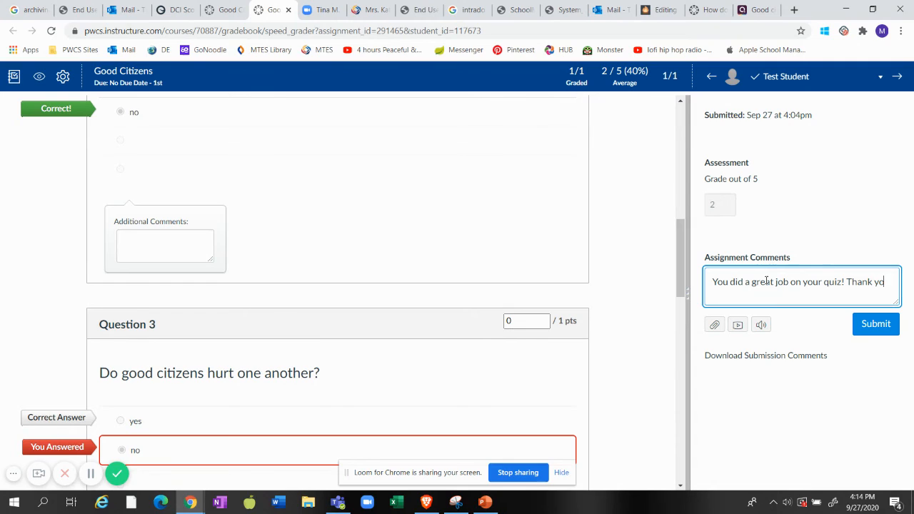
text(u for always)
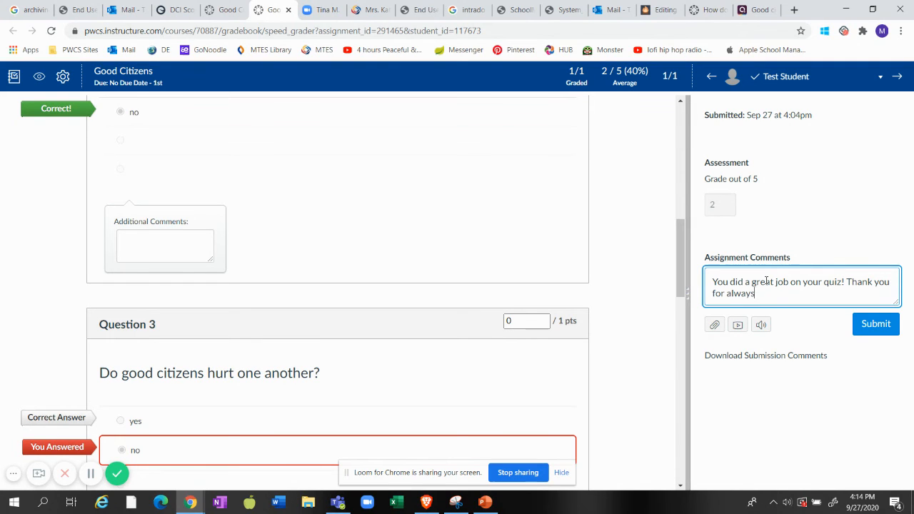
text(bein a good citizen.)
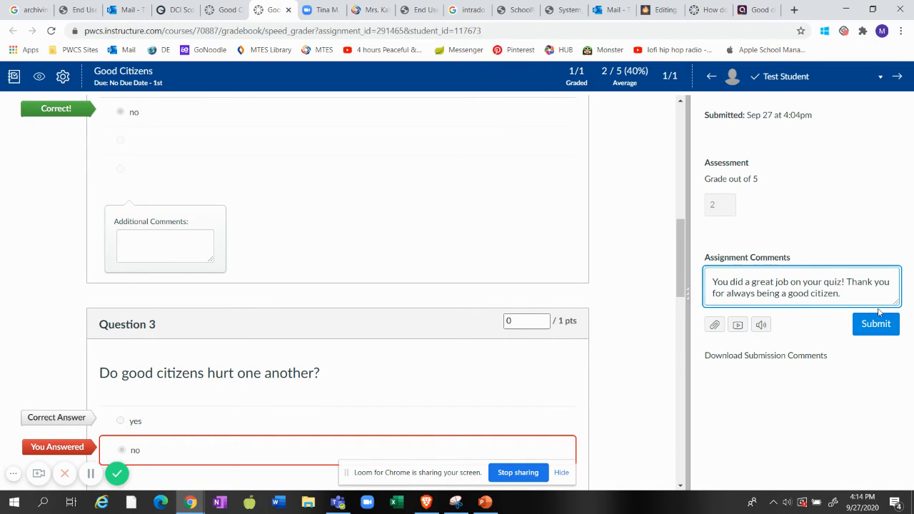
click(875, 323)
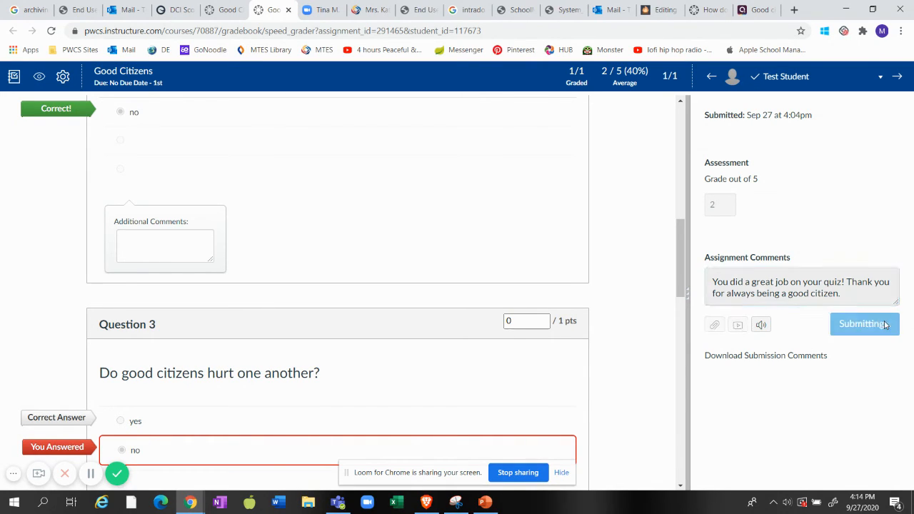
click(864, 323)
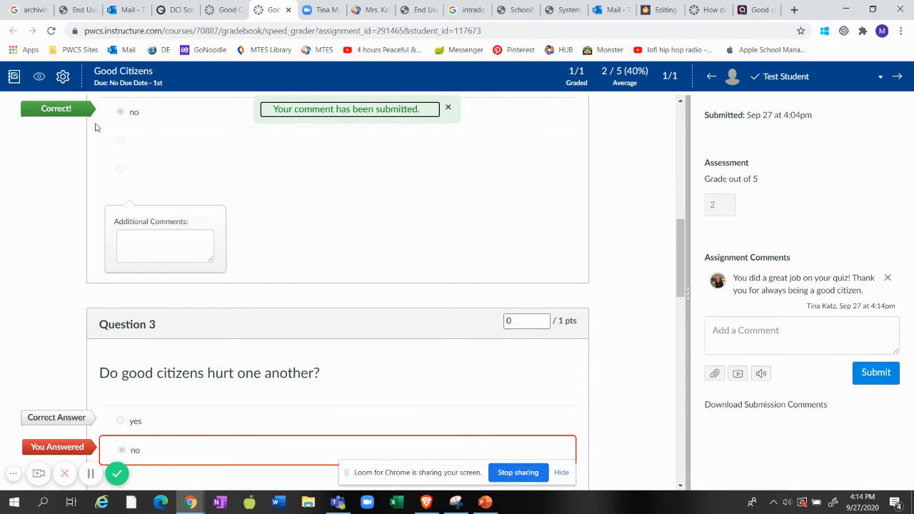
mouse_move(526, 282)
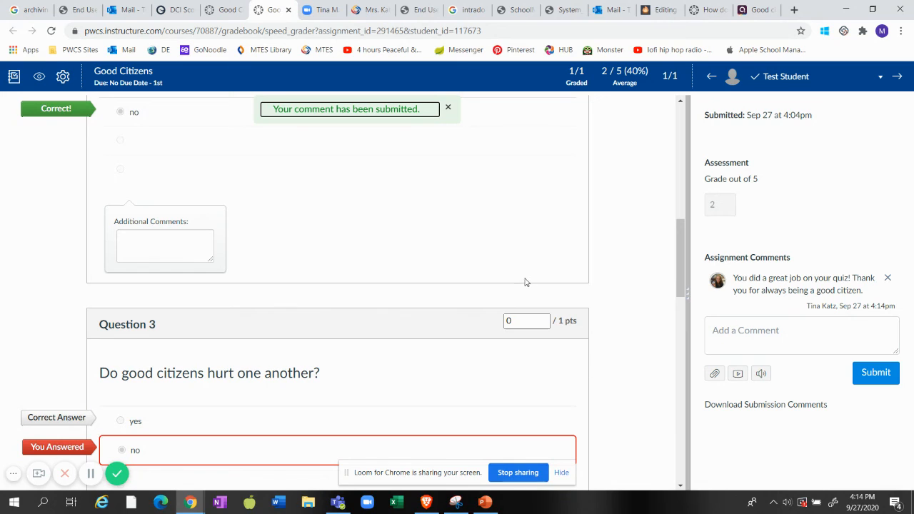
mouse_move(824, 367)
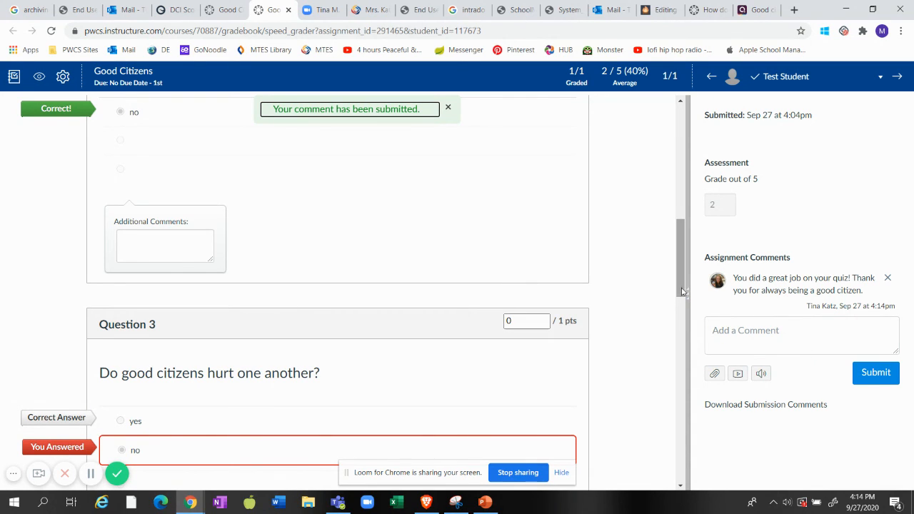
scroll(up, 3)
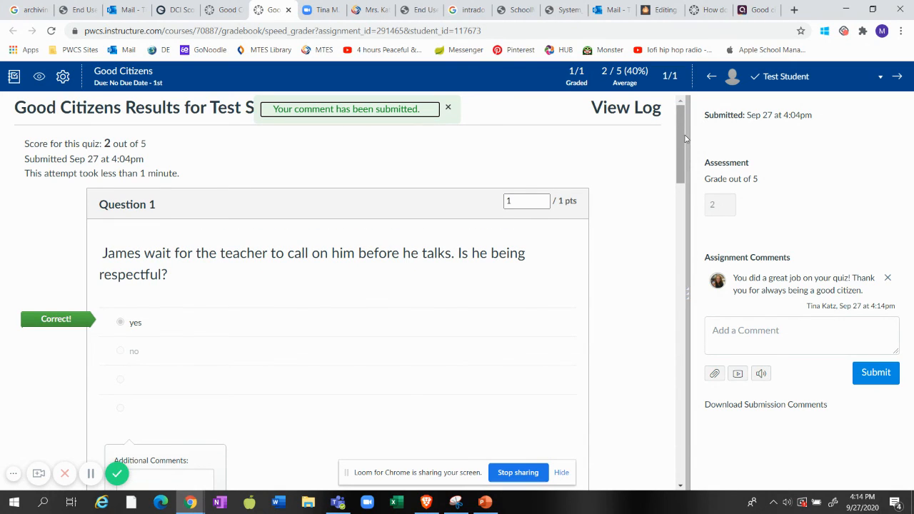
mouse_move(855, 96)
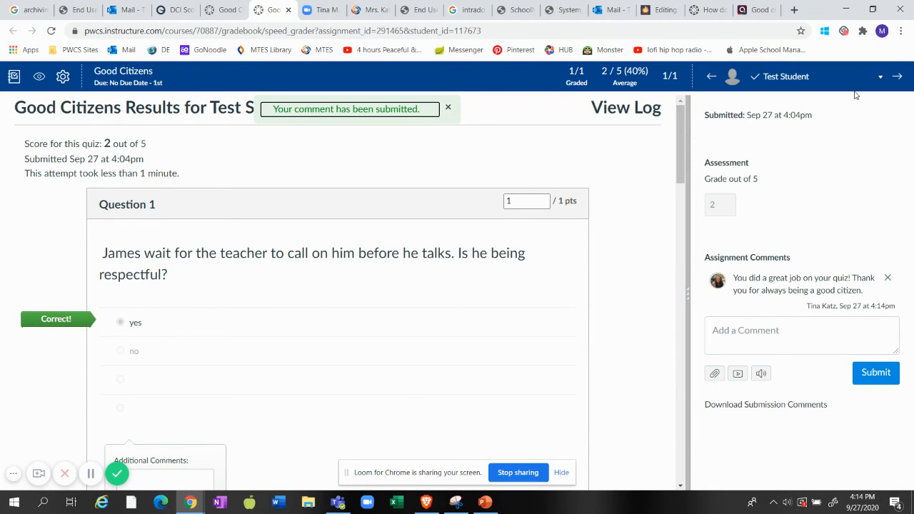
mouse_move(798, 237)
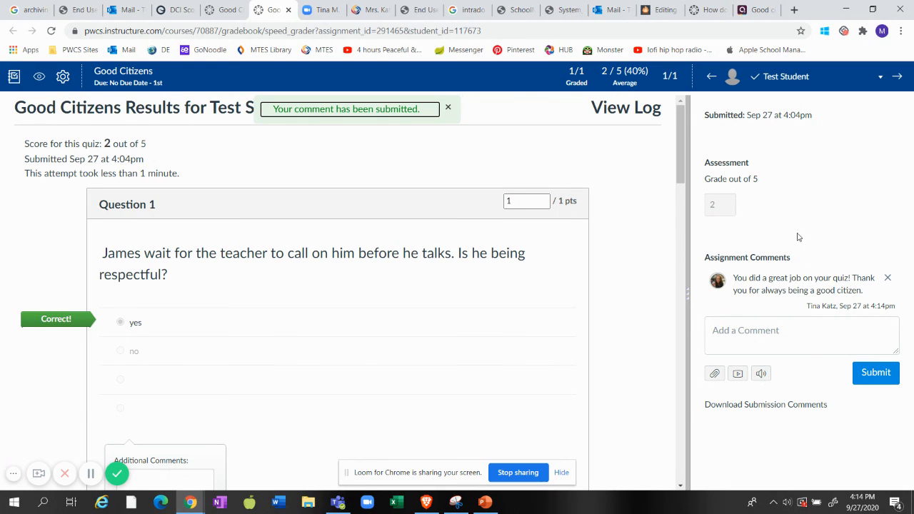
mouse_move(790, 81)
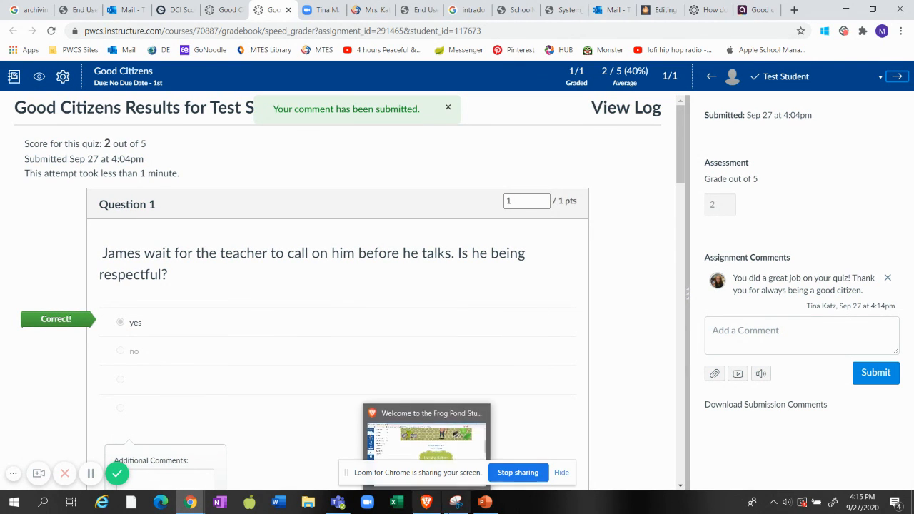
mouse_move(65, 473)
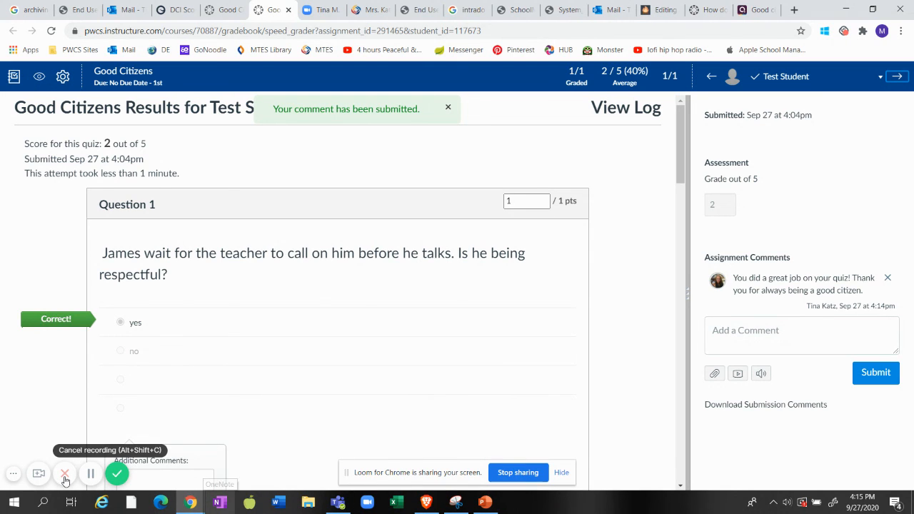
click(64, 473)
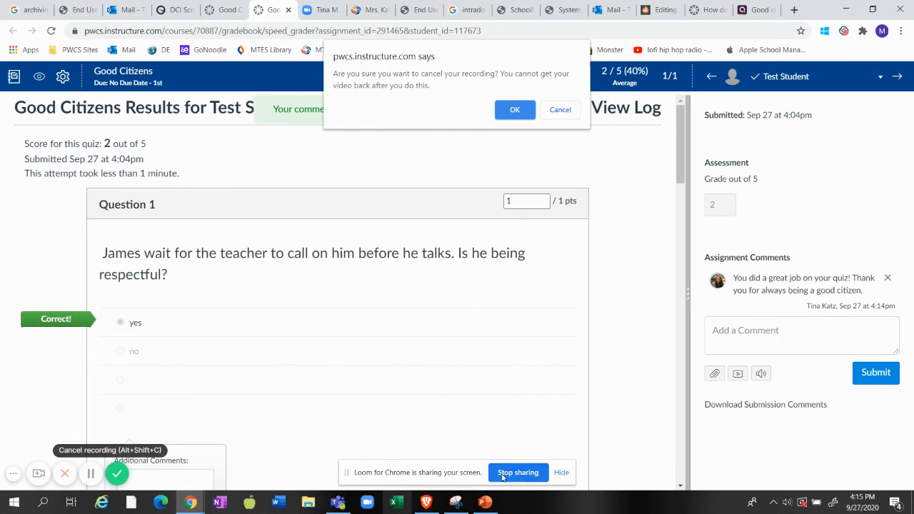